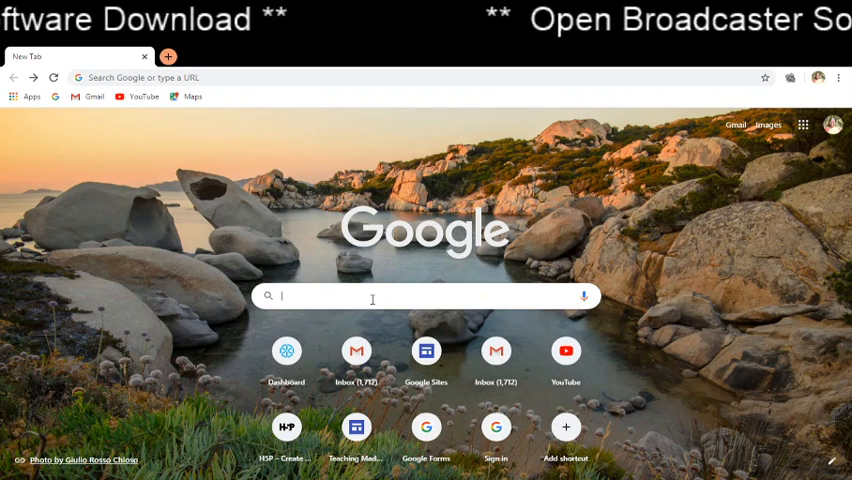
# Step: Search Google for "obs" from the address bar
pyautogui.write('obs')
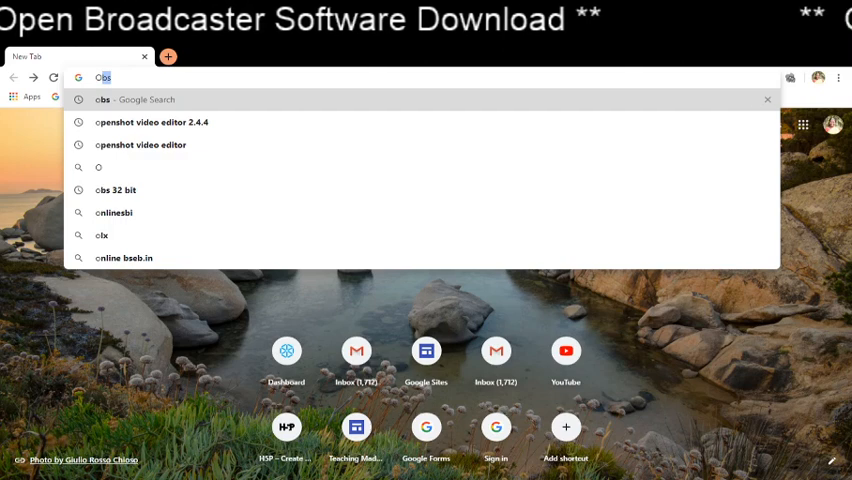
pyautogui.write('OB')
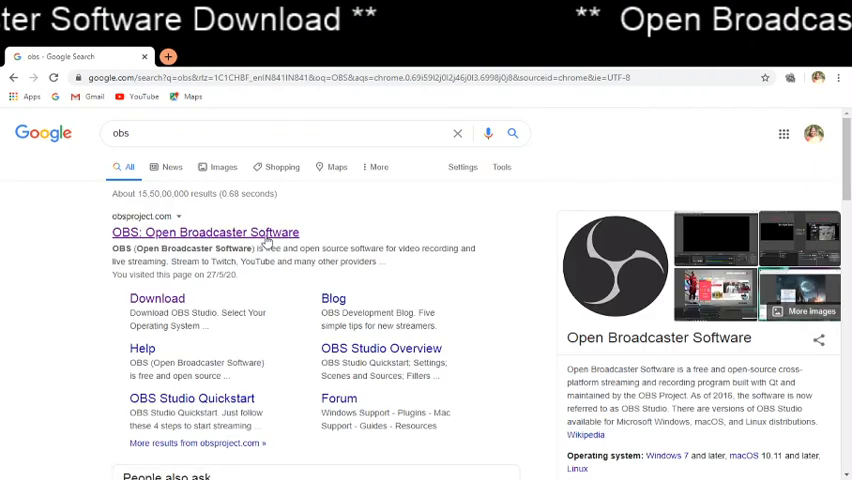
# Step: Open the "OBS: Open Broadcaster Software" result, then its Download page
pyautogui.click(205, 232)
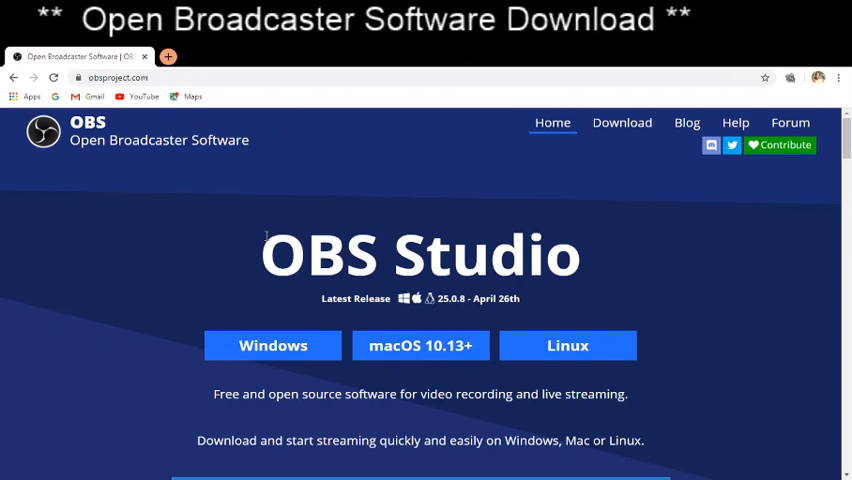
pyautogui.moveTo(273, 345)
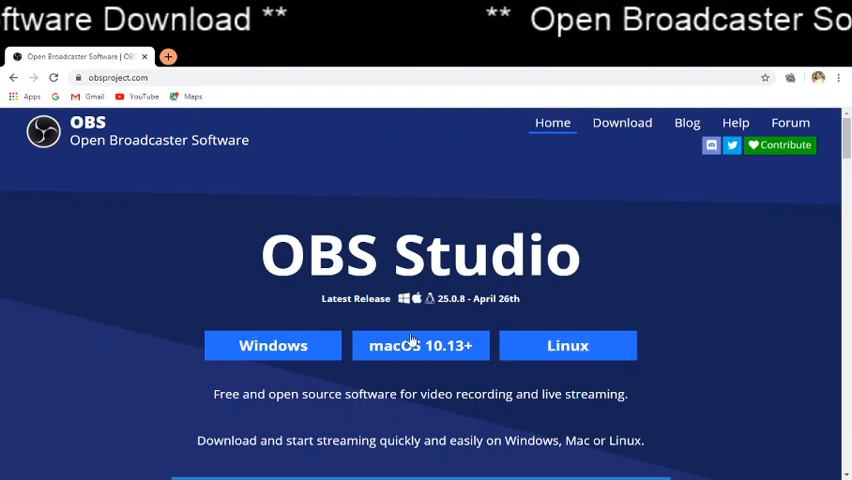
pyautogui.moveTo(430, 325)
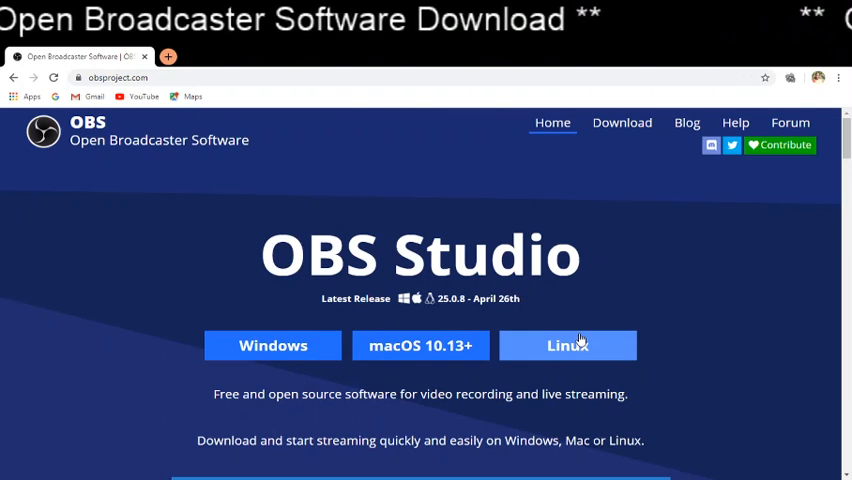
pyautogui.click(621, 122)
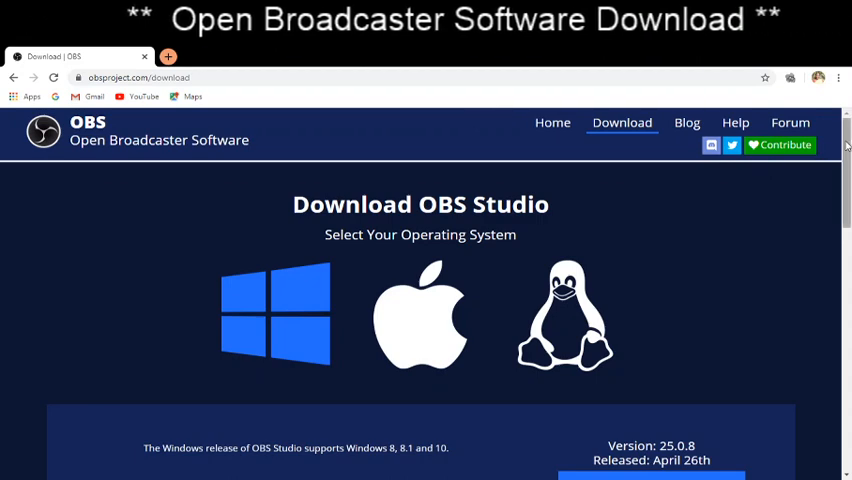
# Step: Scroll down to the Windows Download Installer buttons for OBS Studio 25.0.8
pyautogui.scroll(-3)
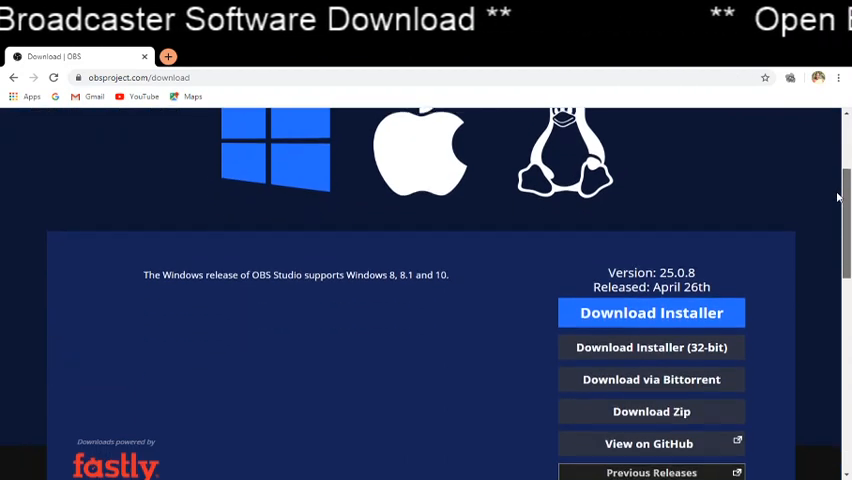
pyautogui.scroll(-3)
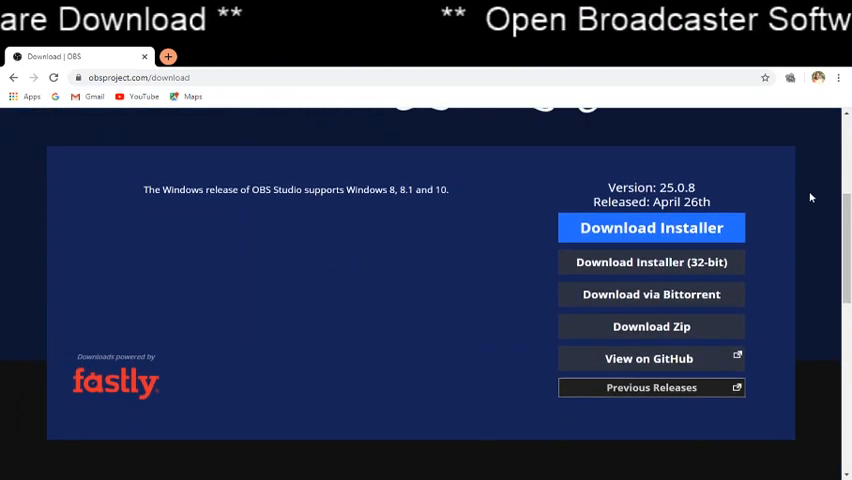